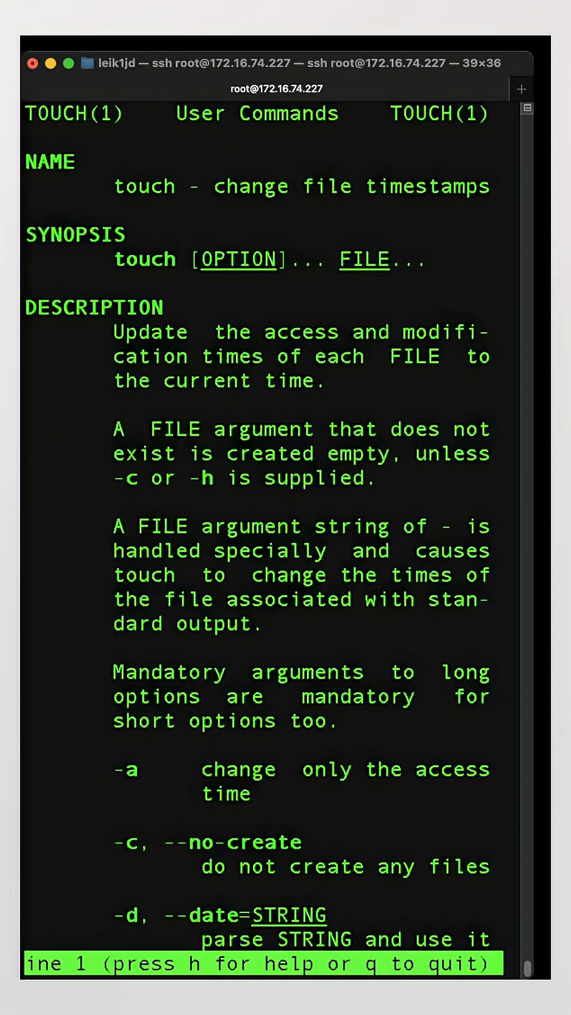
Quit the touch man page and begin entering a touch command at the server prompt.
key(q)
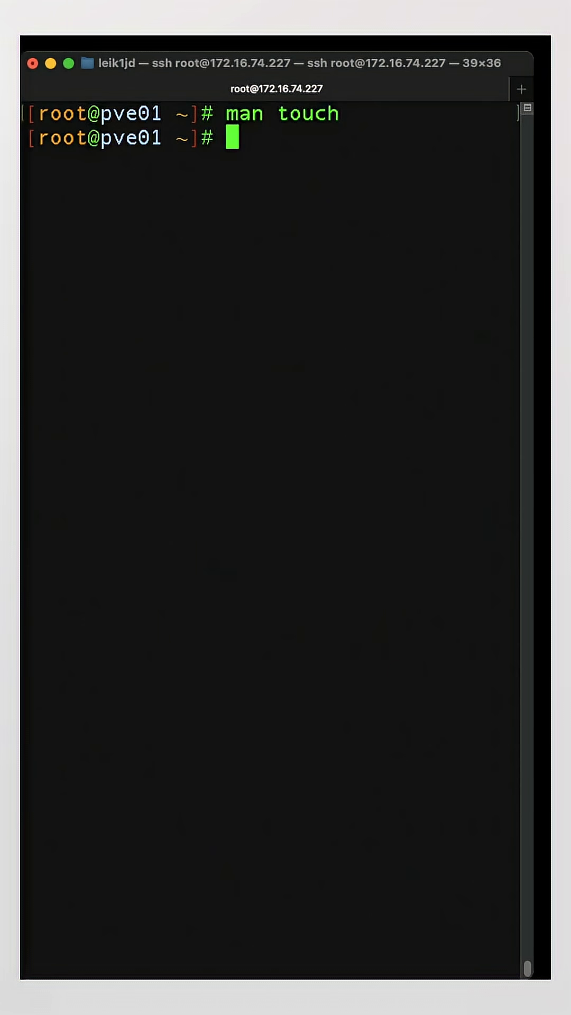
text(touc)
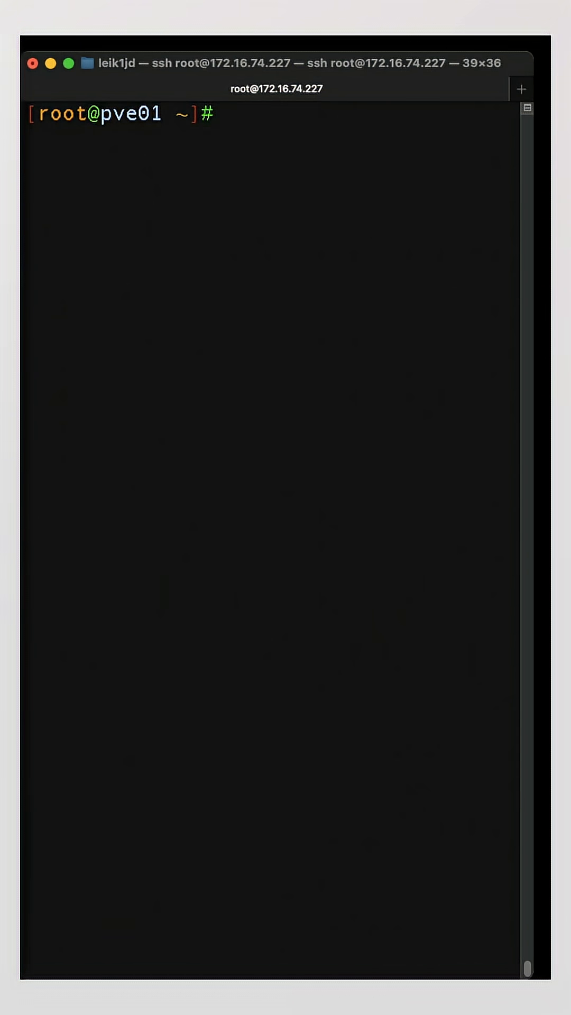
List the server home folder's .txt files with ls -lah *.txt.
text(ls -)
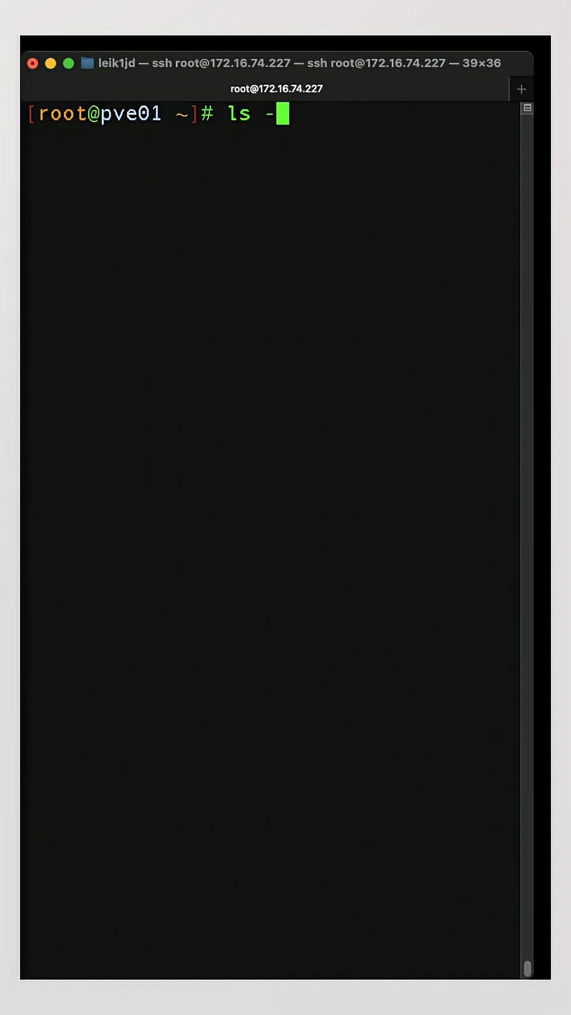
text(lah *.tx)
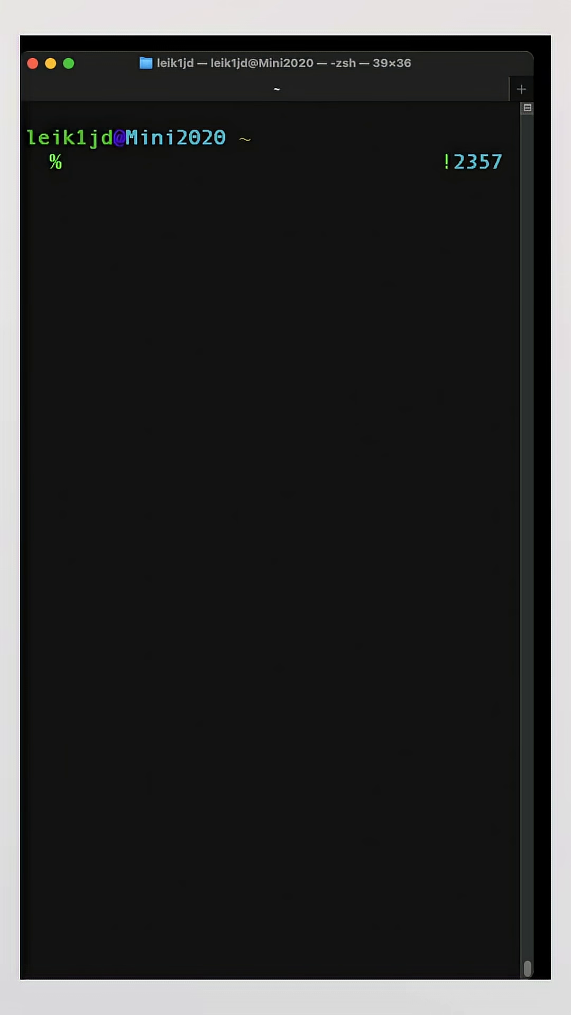
Create an empty demo.txt with touch locally and list *.txt files showing it at 0B.
text(touch de)
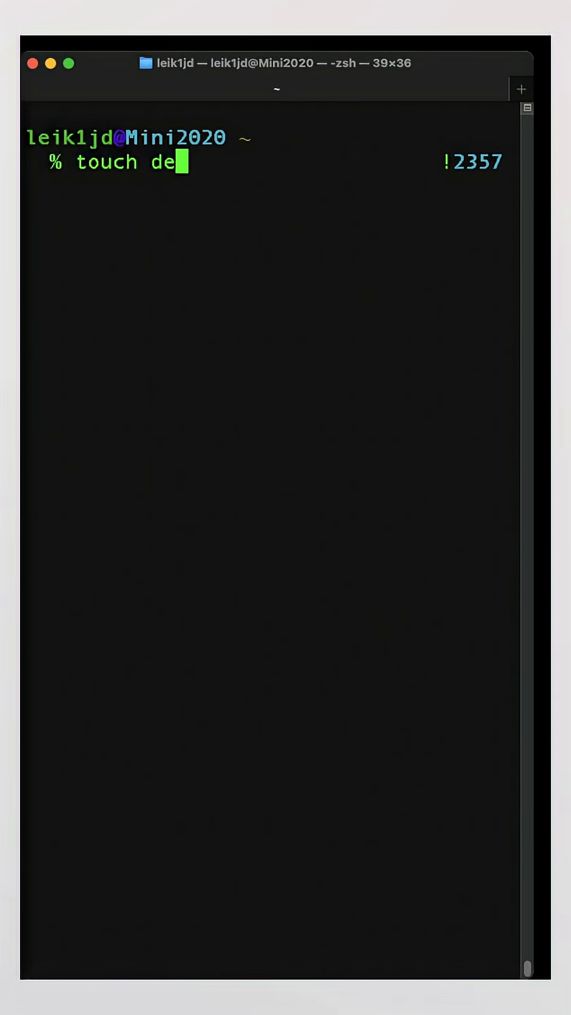
text(mo.txt)
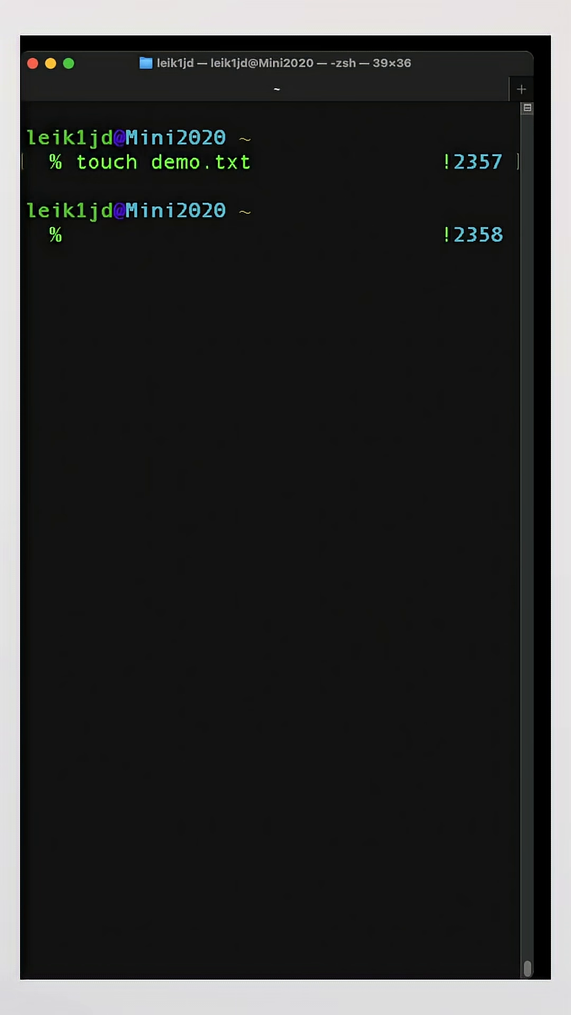
text(ls -lah *.t)
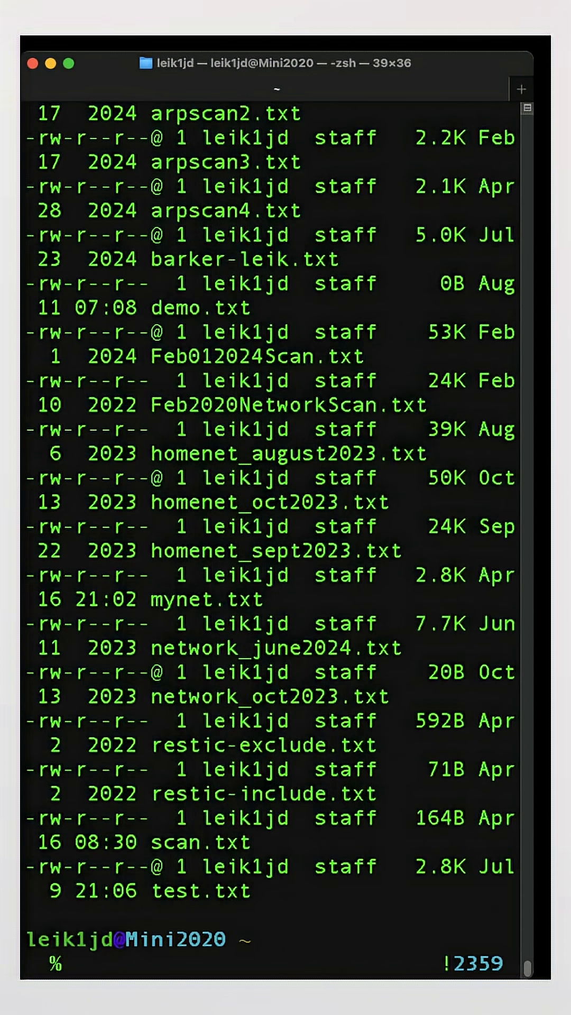
List only files starting with demo in detail using ls -lah demo*.
text(ls -la)
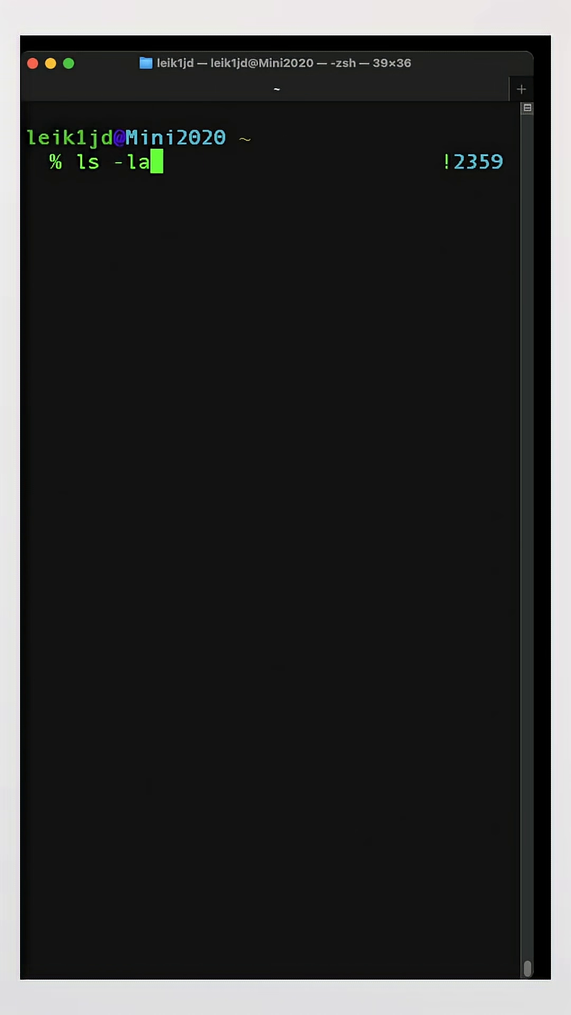
text(h demo*)
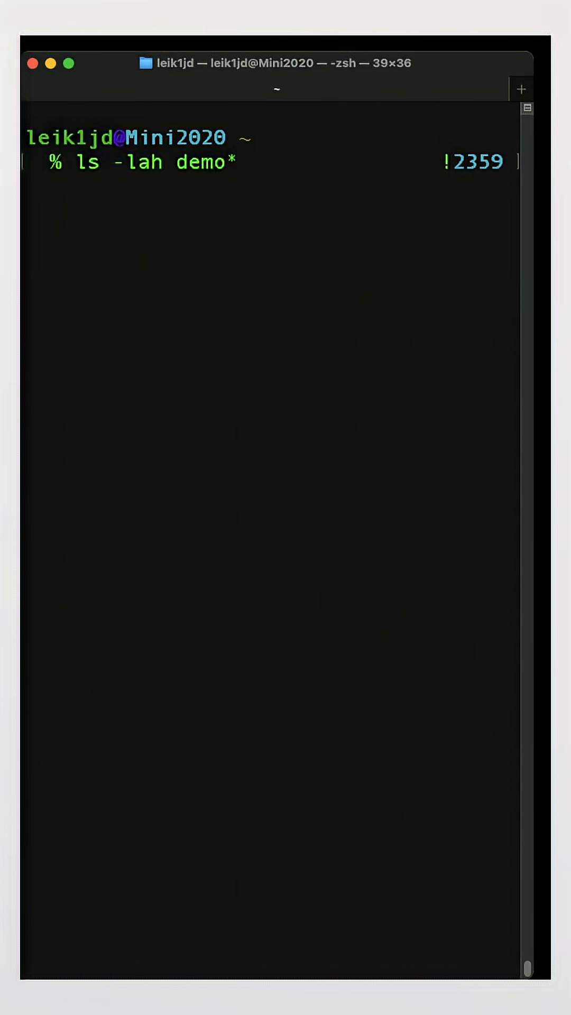